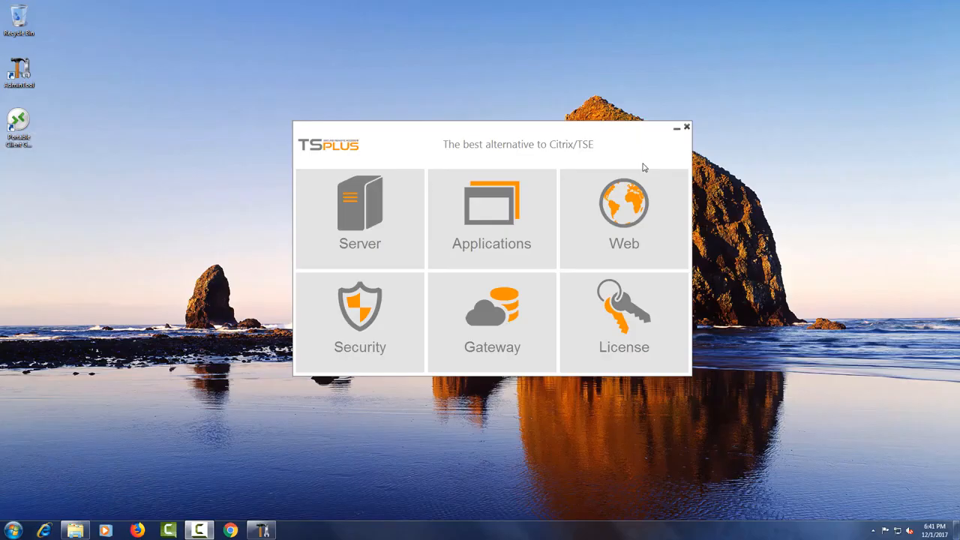
- Go to the Web section of AdminTool showing server status and portal tools
click(625, 213)
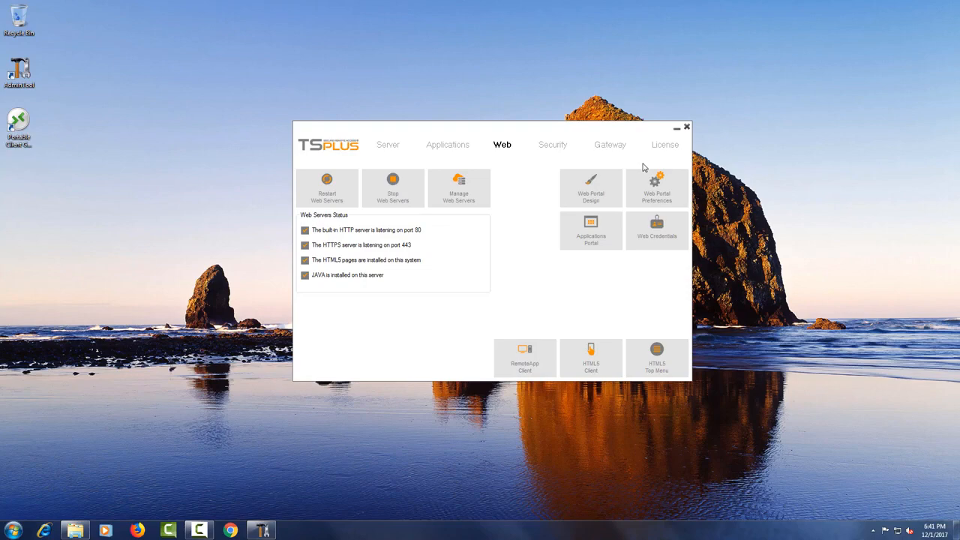
- Save the built-in web server ports as HTTP 8080 and HTTPS 4443 and restart AdminTool
click(460, 188)
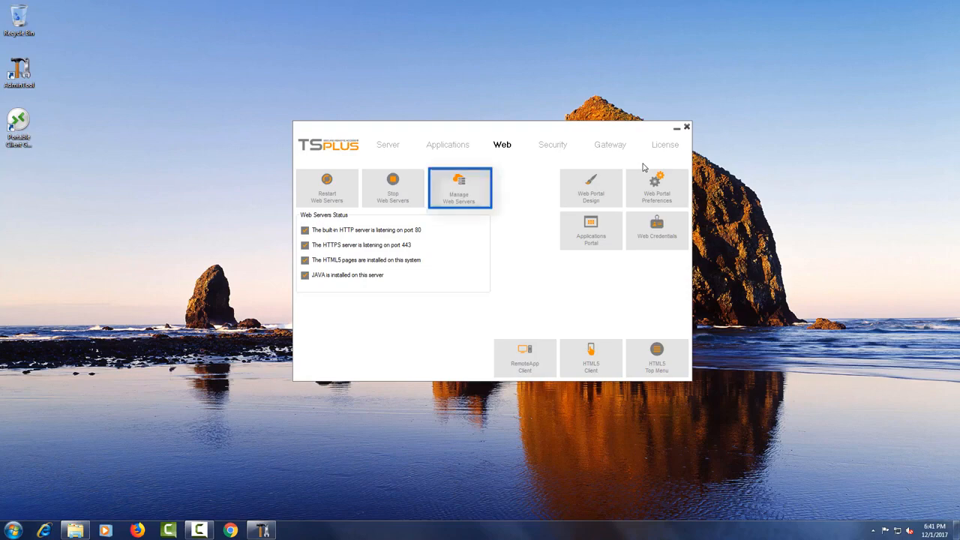
click(459, 189)
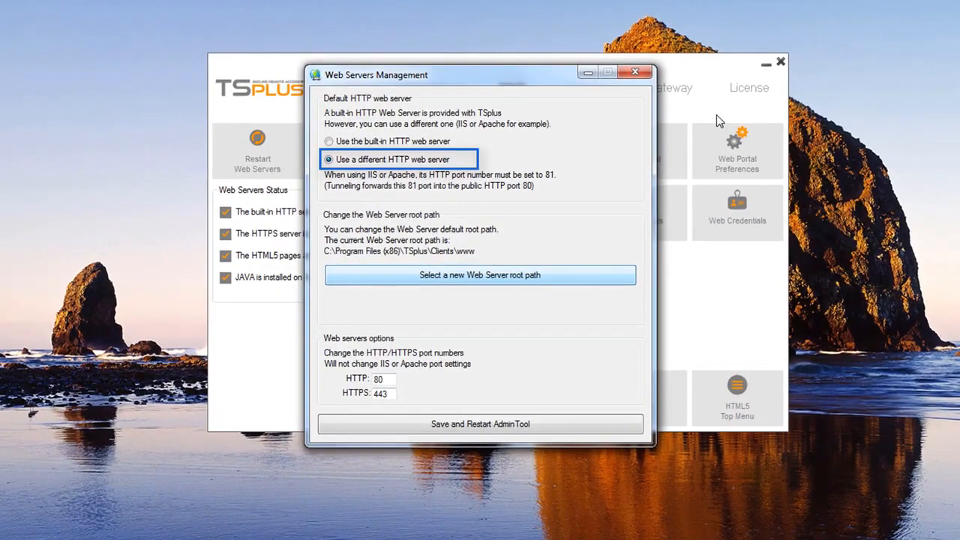
click(329, 159)
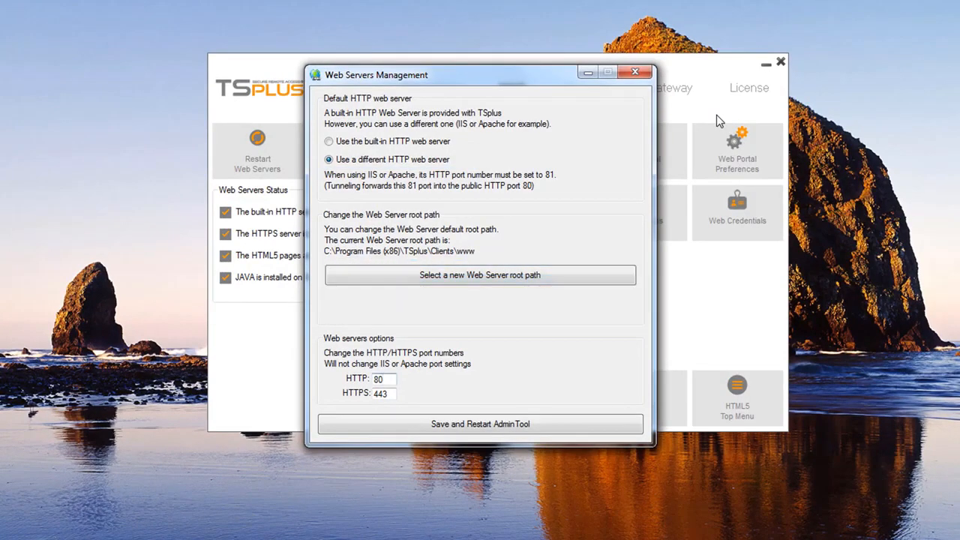
text(8080)
text(4443)
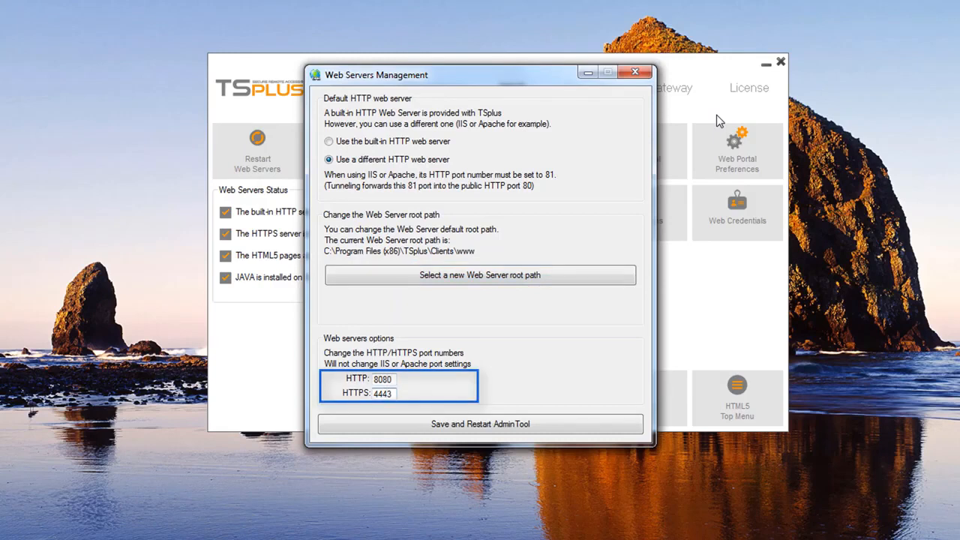
click(329, 142)
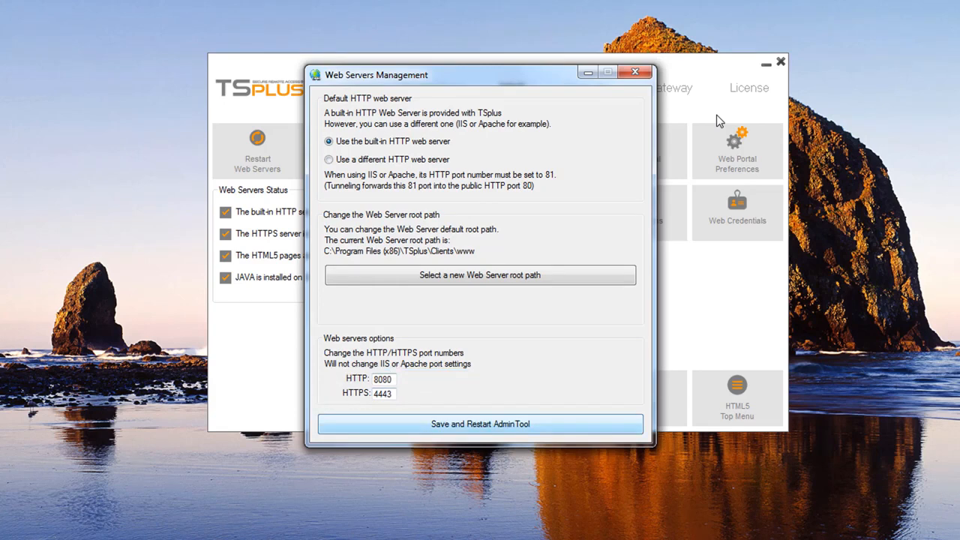
click(480, 424)
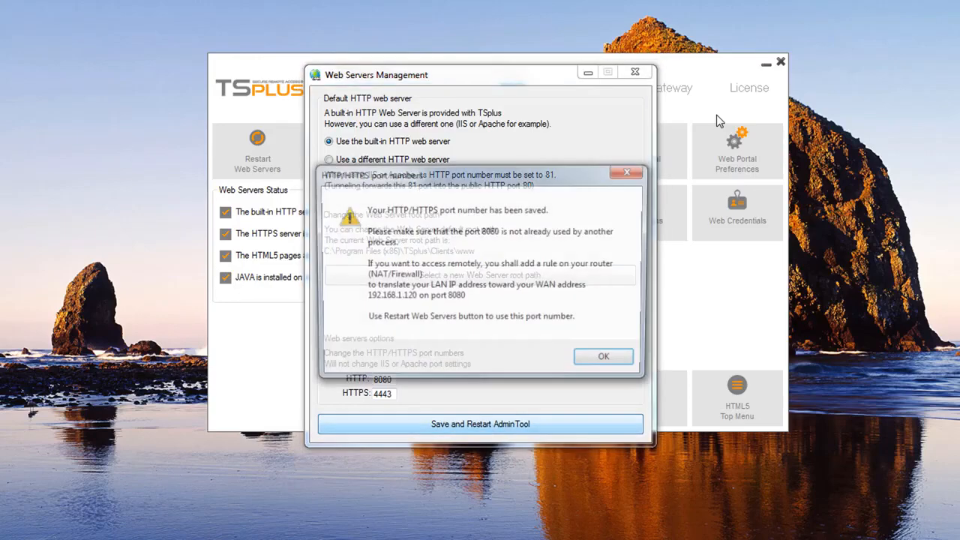
click(603, 357)
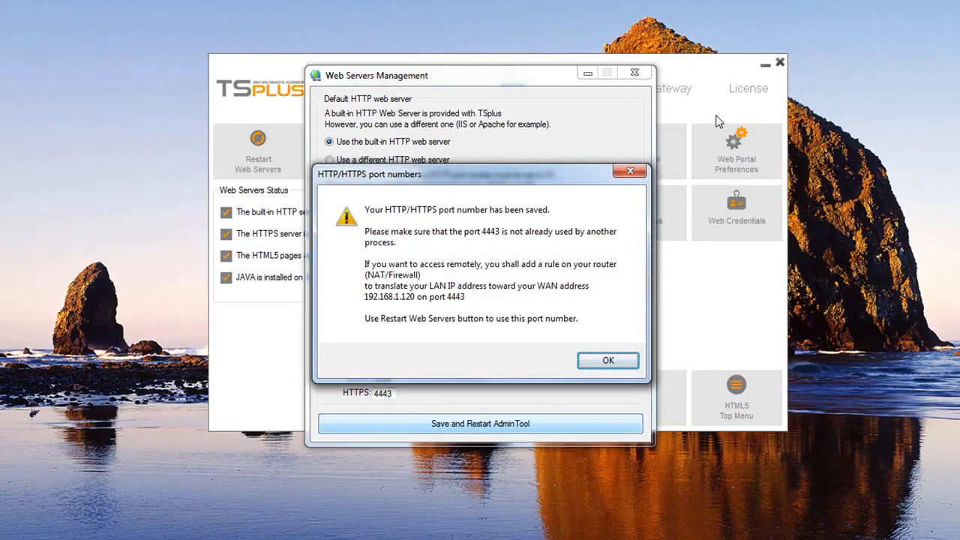
click(608, 360)
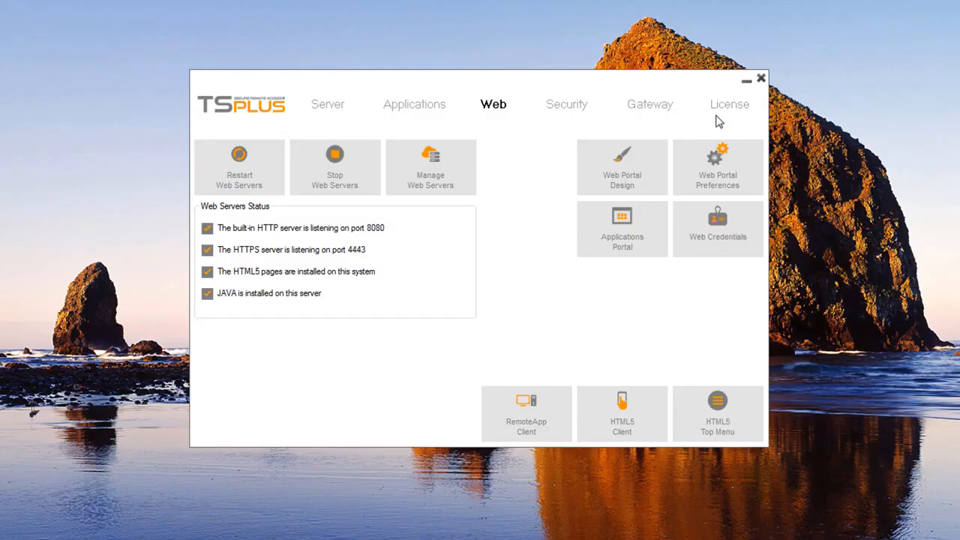
- Stop the web servers from the Web section
click(335, 167)
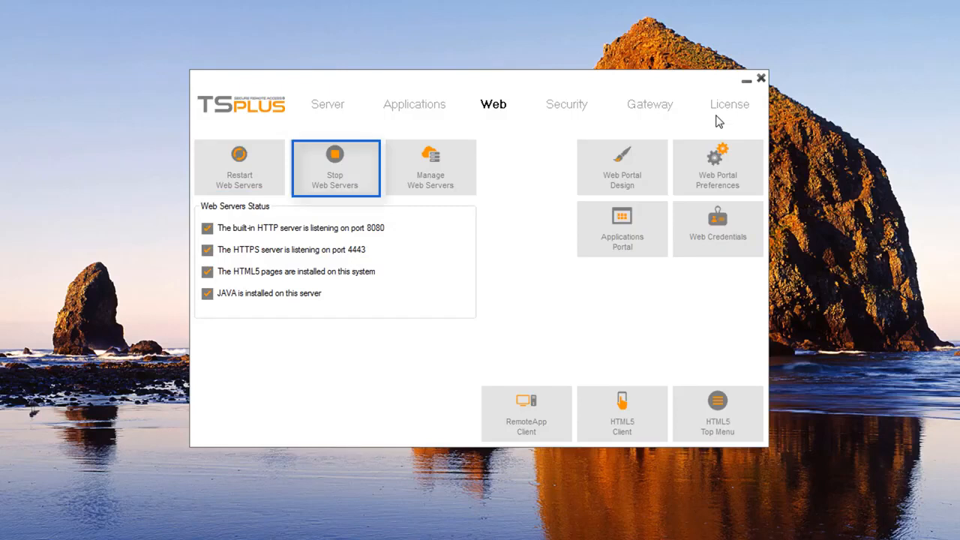
click(335, 167)
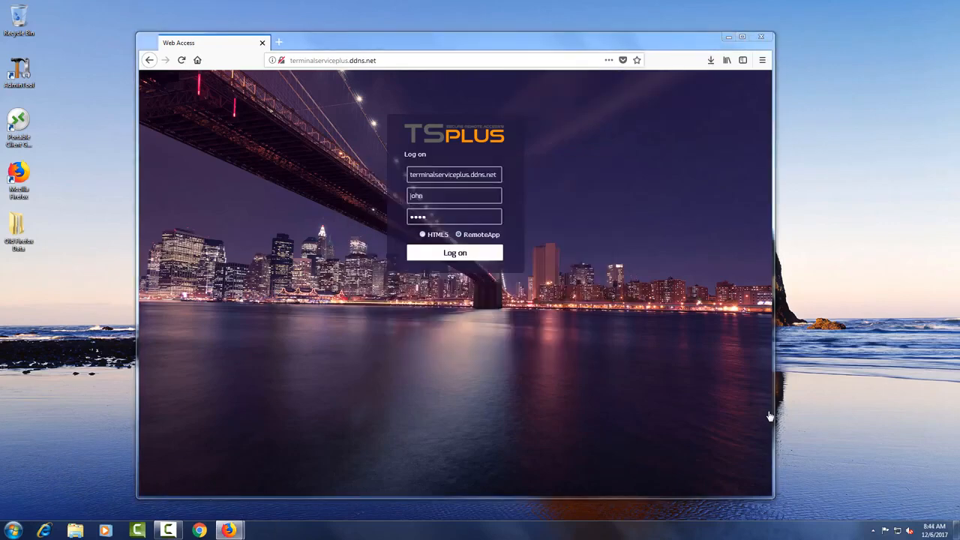
- Log on with RemoteApp and keep RemoteAppClient.exe as the remembered handler for remoteapp links
click(455, 252)
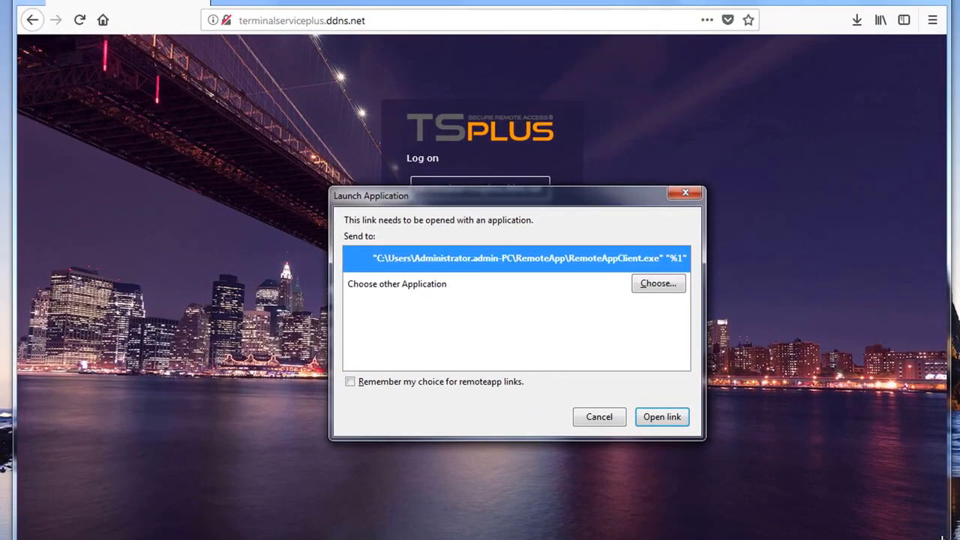
click(349, 381)
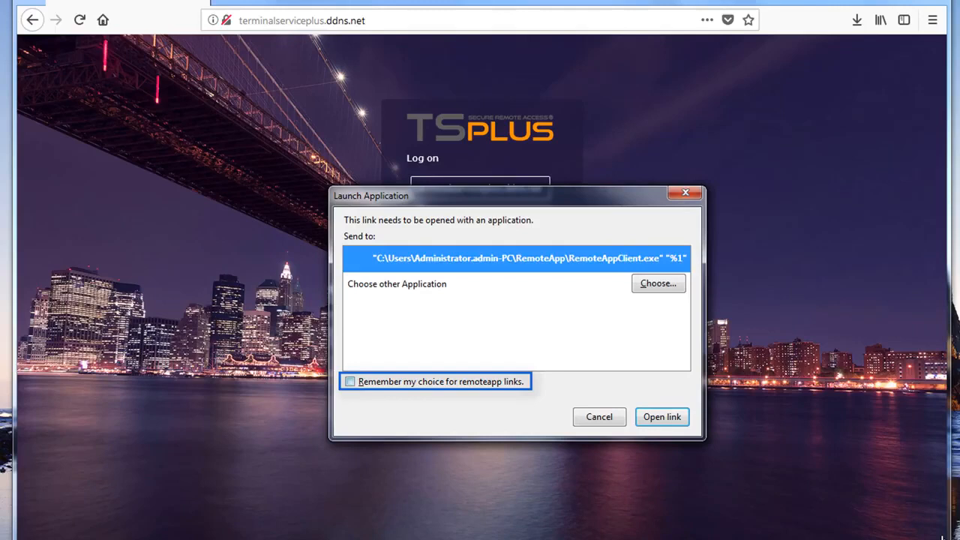
click(349, 381)
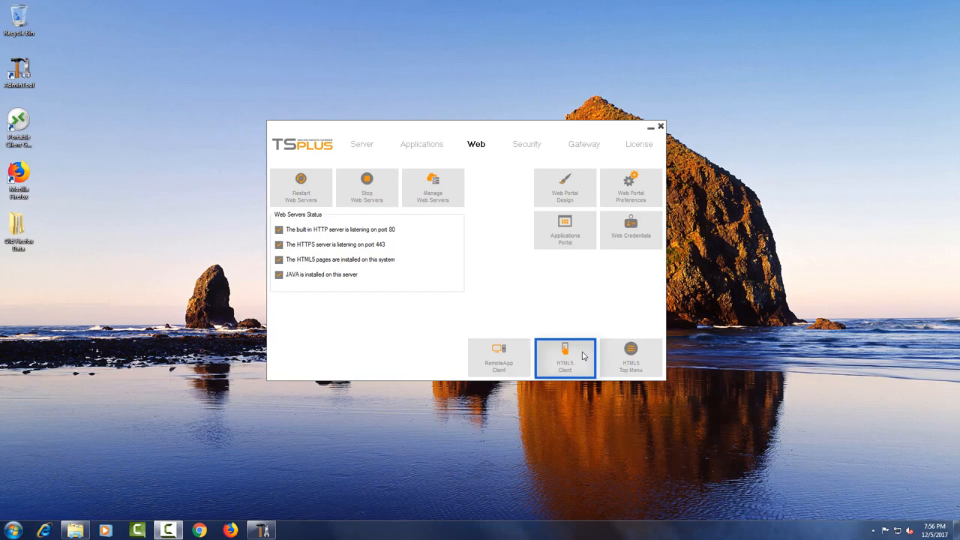
- Show the HTML5 client menu bar on all devices and computers and review the Ctrl+Alt+Del device choice
click(565, 357)
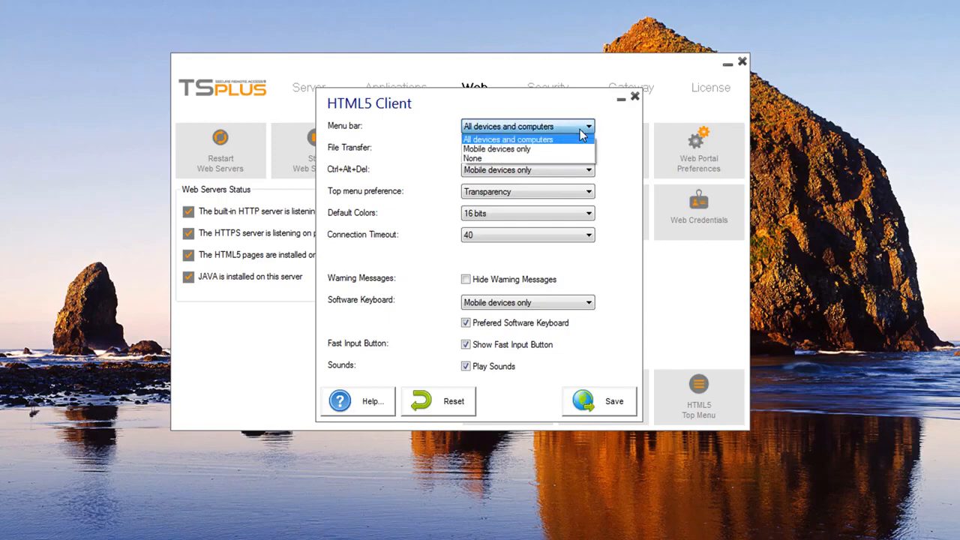
click(509, 139)
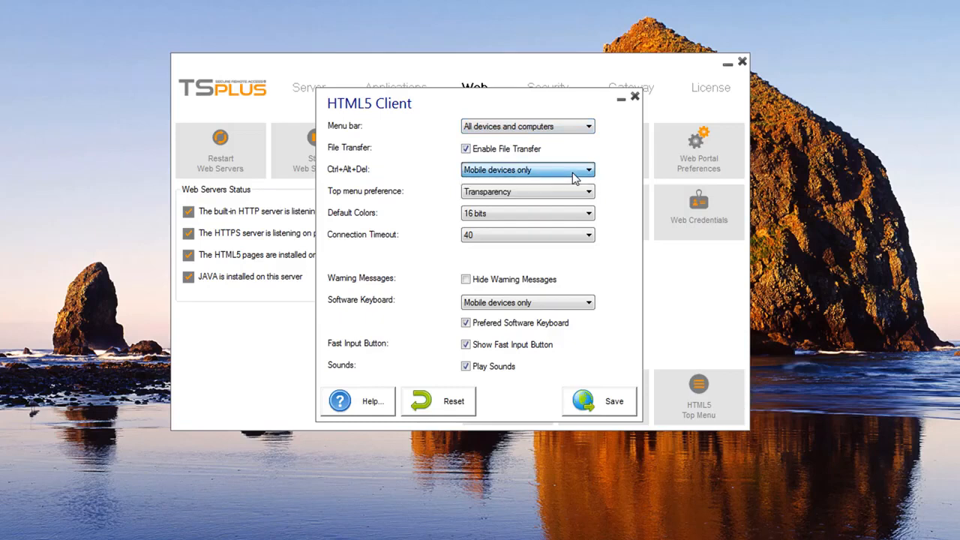
click(465, 149)
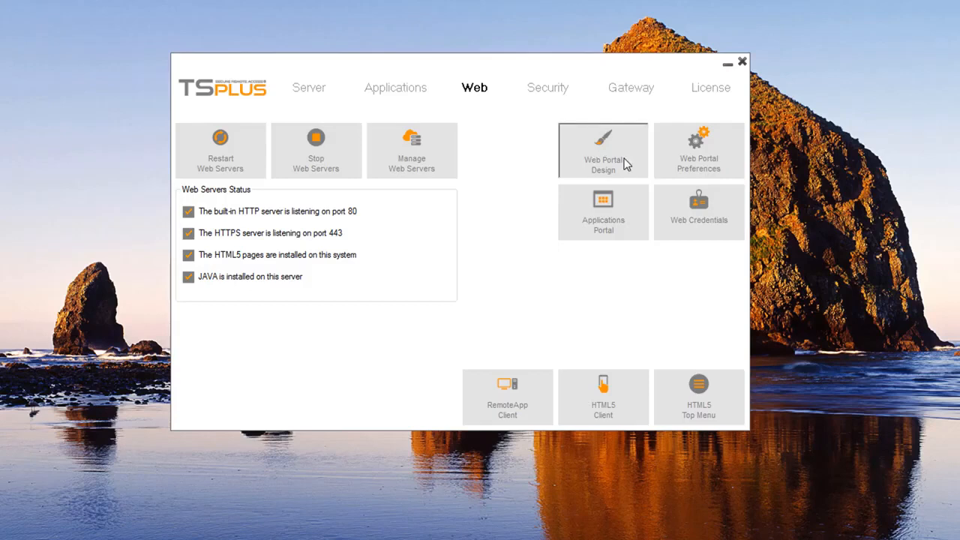
- Try the Color theme, set the portal design back to the Photo theme, preview and save it
click(603, 150)
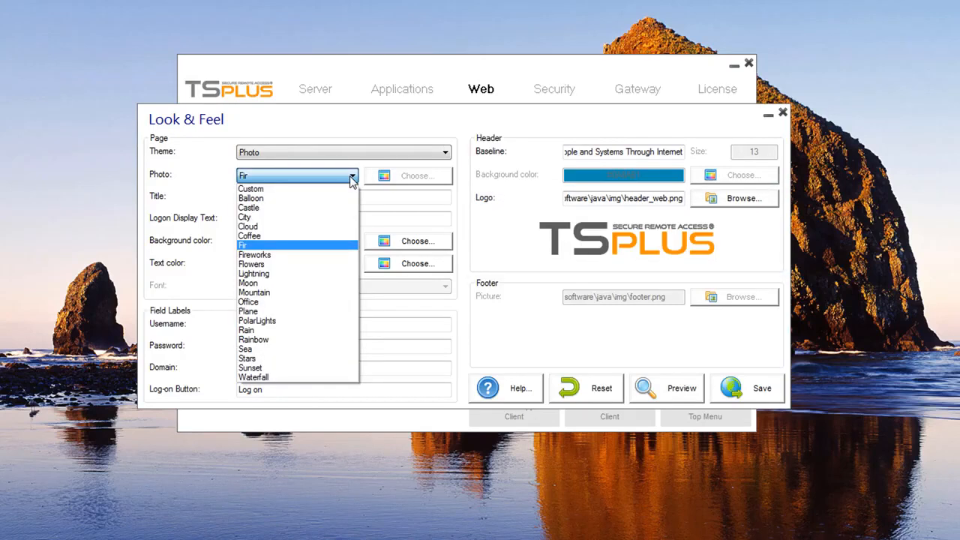
click(250, 189)
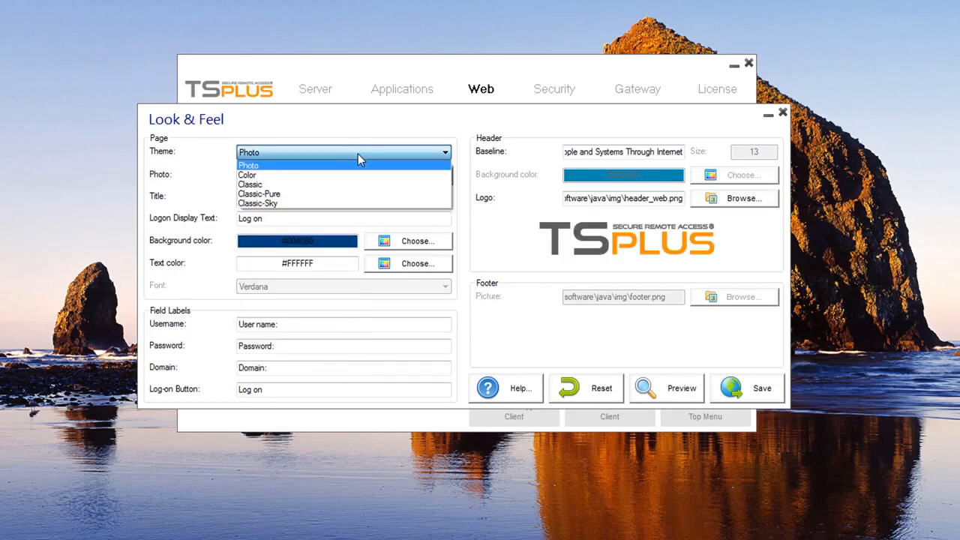
click(246, 174)
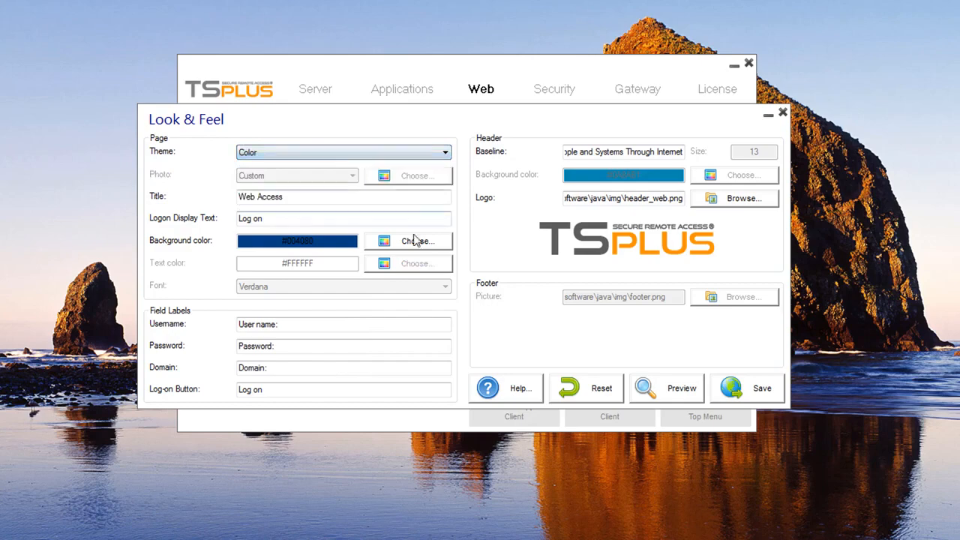
click(408, 240)
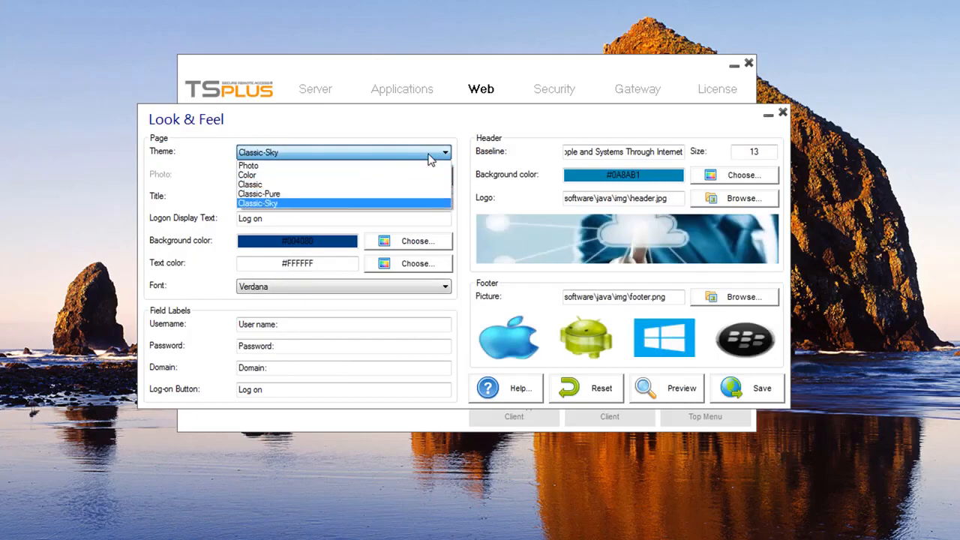
click(249, 165)
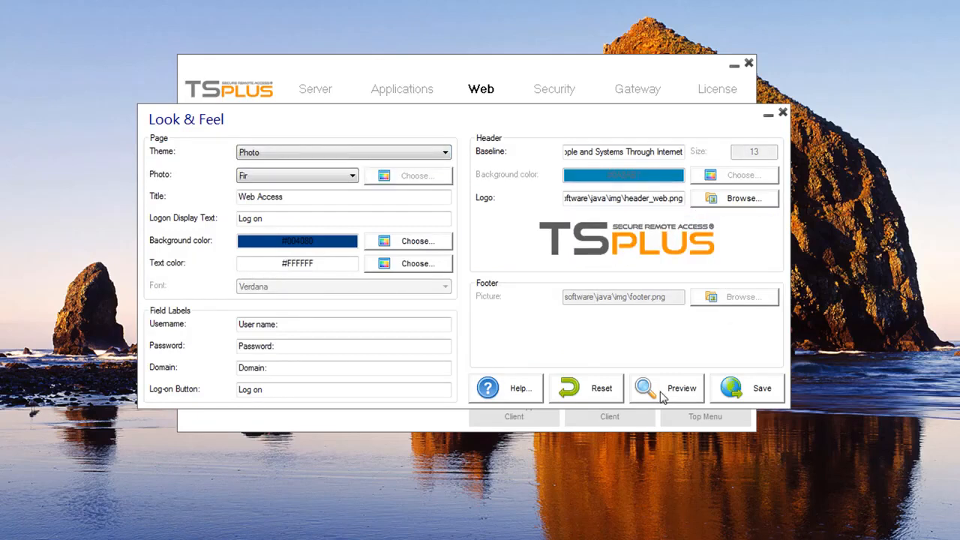
click(665, 387)
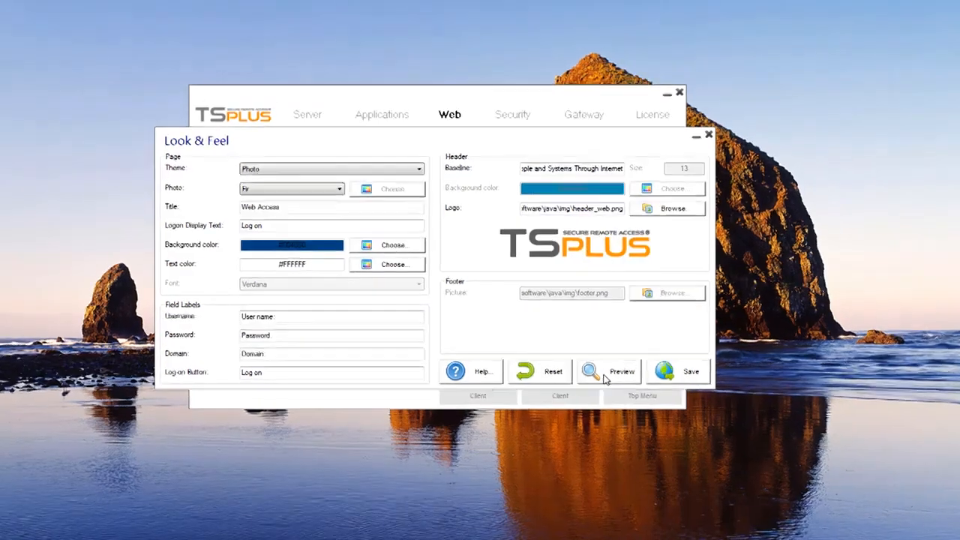
click(609, 373)
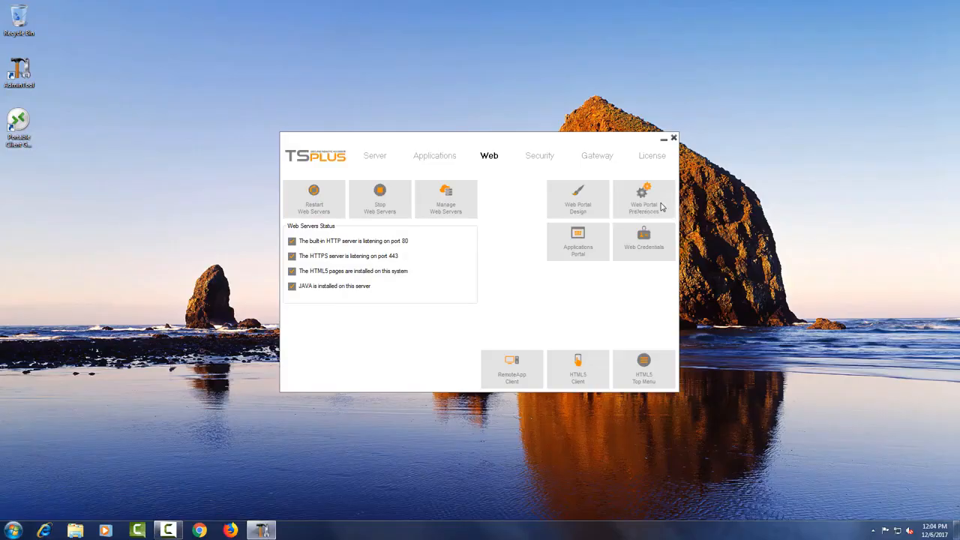
- Review the portal's default logon values, Show the Domain field and HTML5/RemoteApp access types
click(643, 200)
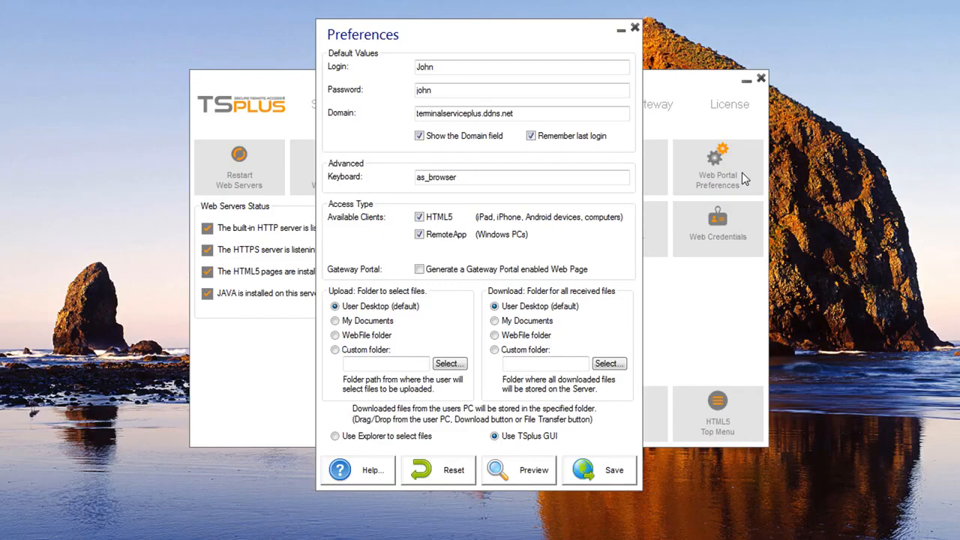
click(420, 135)
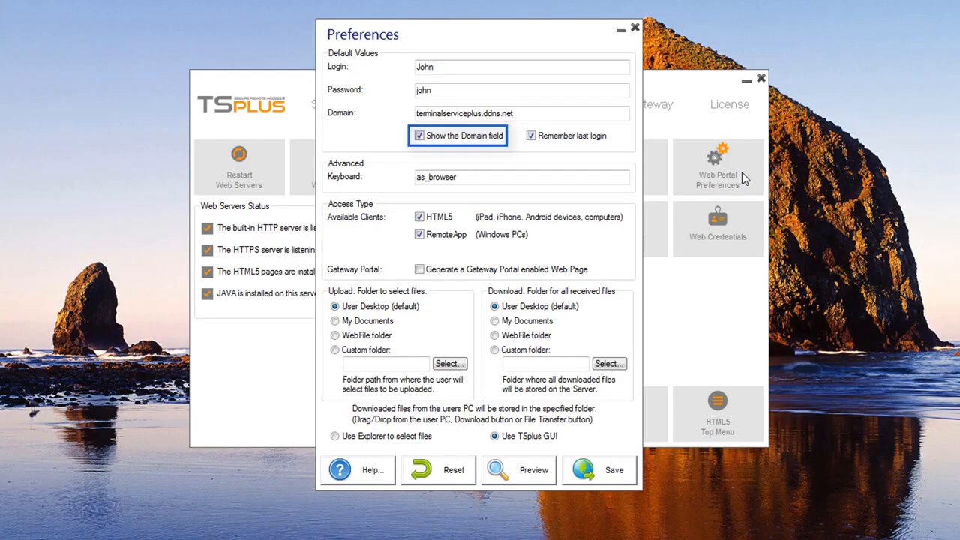
click(421, 135)
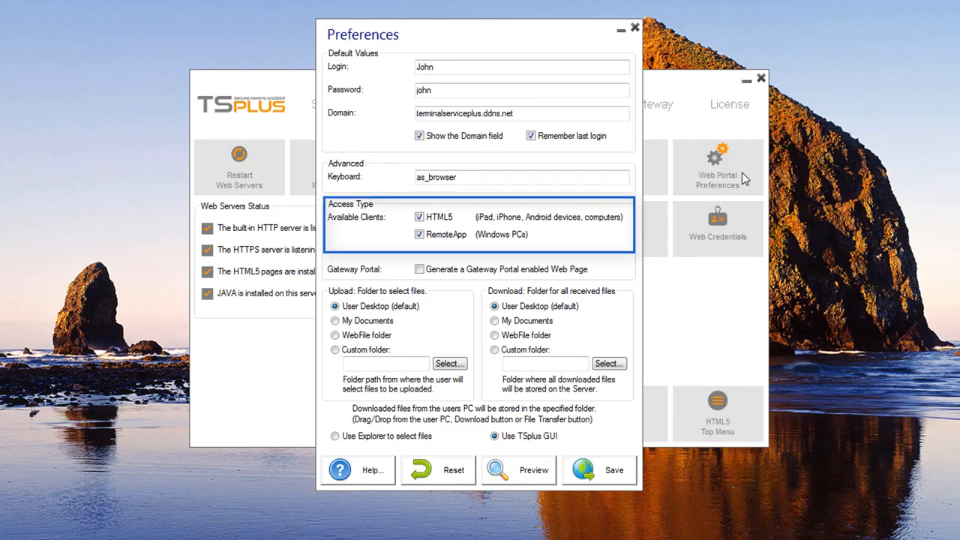
- Tick Generate a Gateway Portal enabled Web Page and save the preferences
click(420, 268)
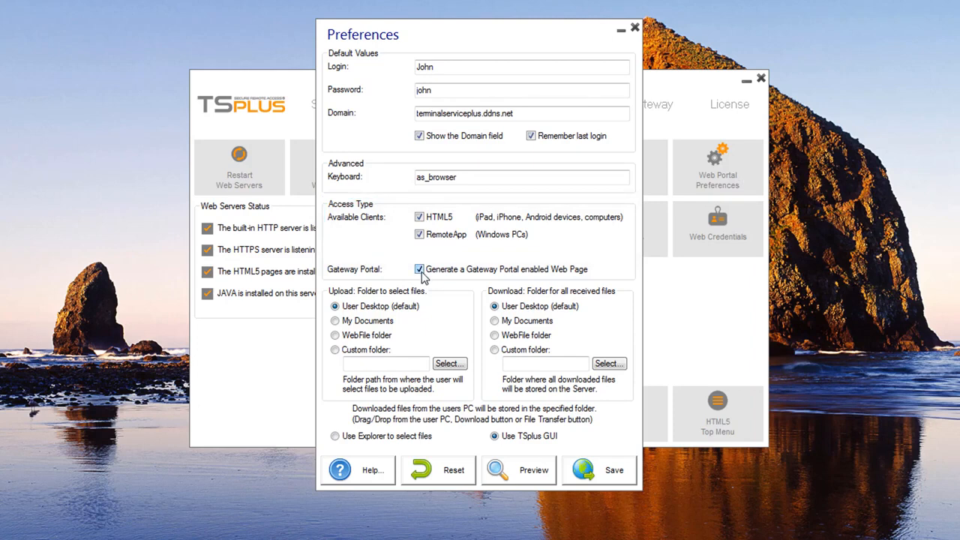
click(421, 268)
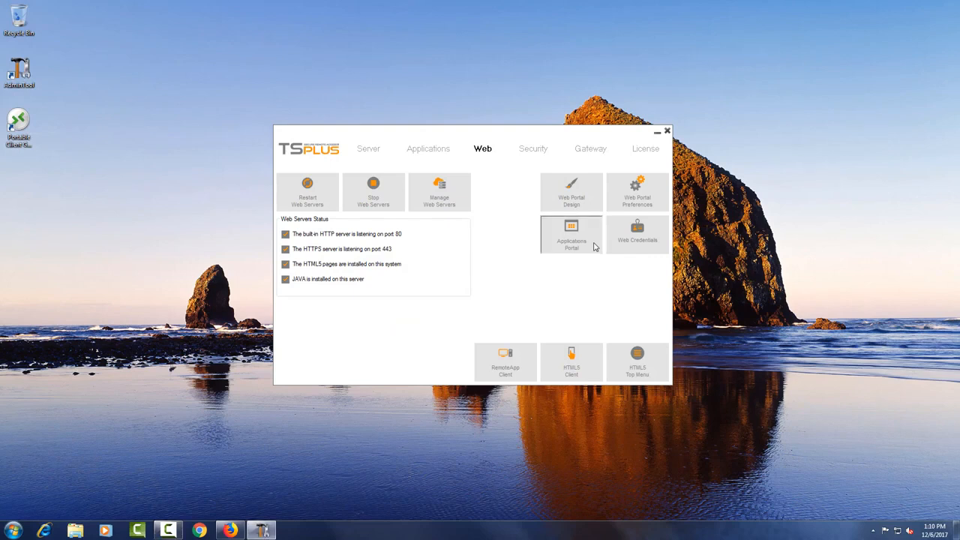
- Enable the Applications Portal in its settings window
click(572, 234)
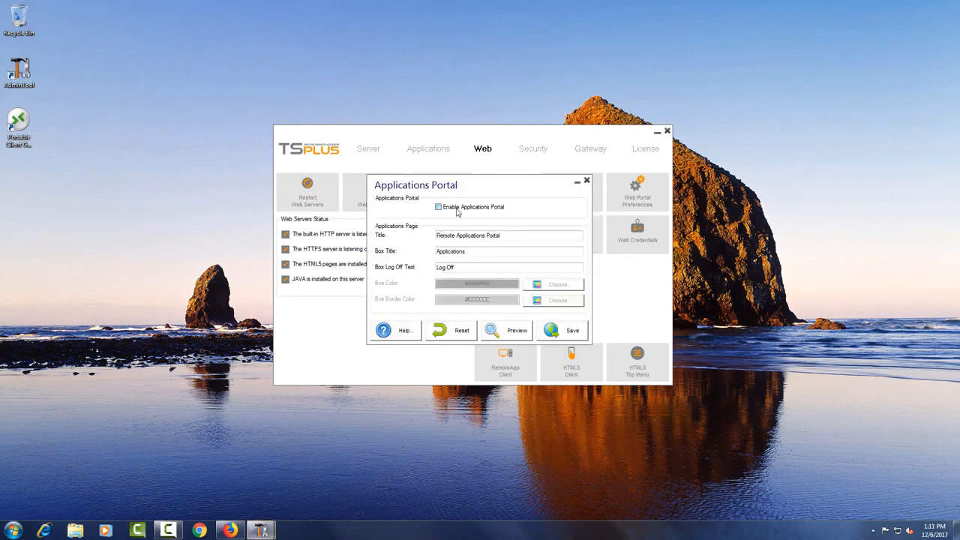
click(562, 330)
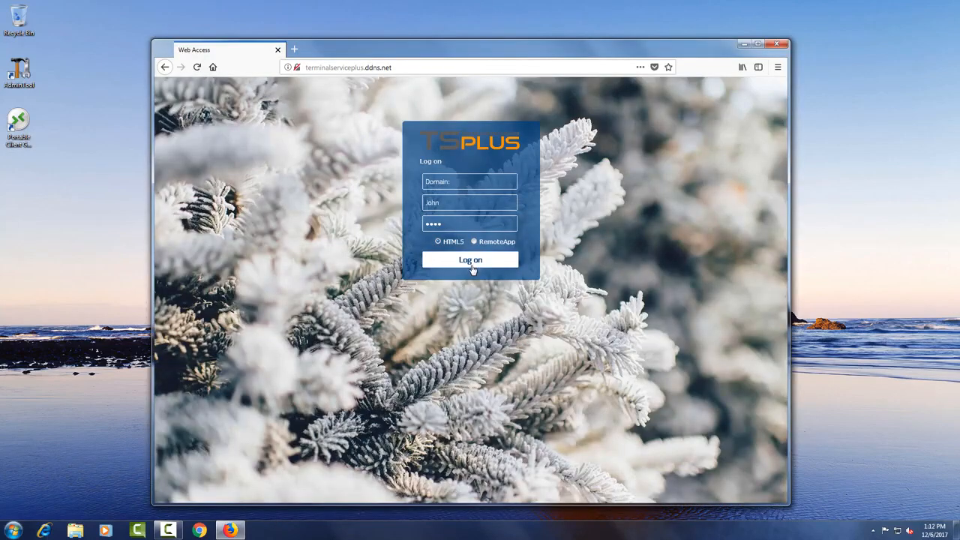
- Log on to the web portal and launch calc from the Remote Applications Portal
click(471, 260)
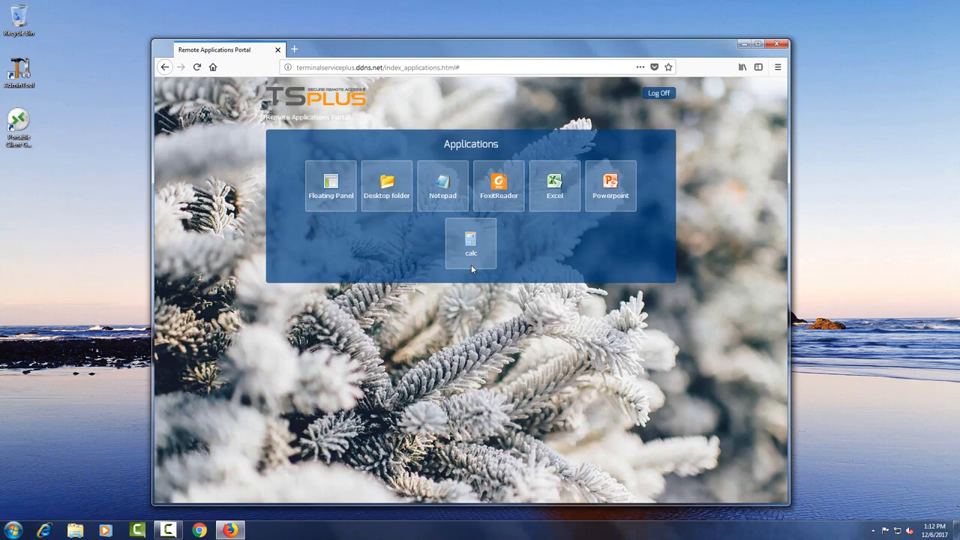
click(471, 243)
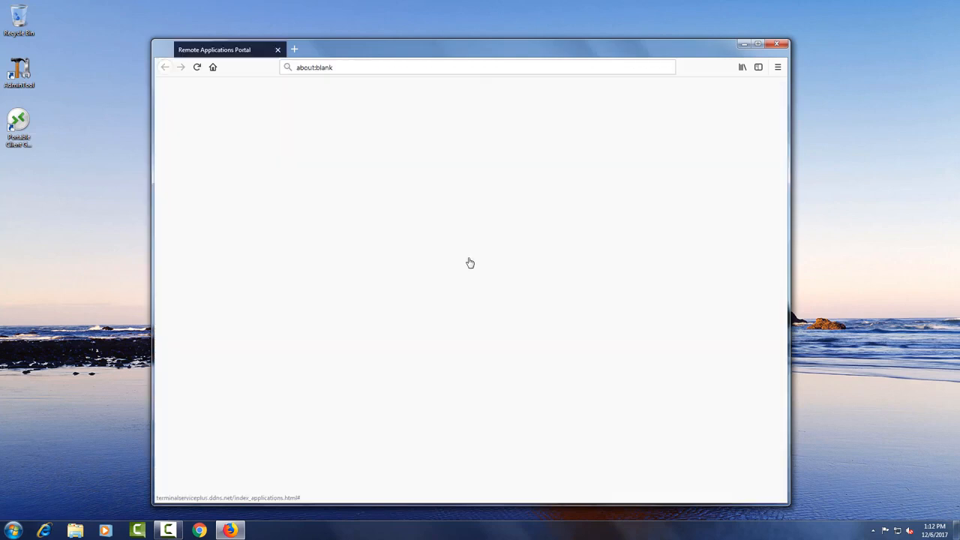